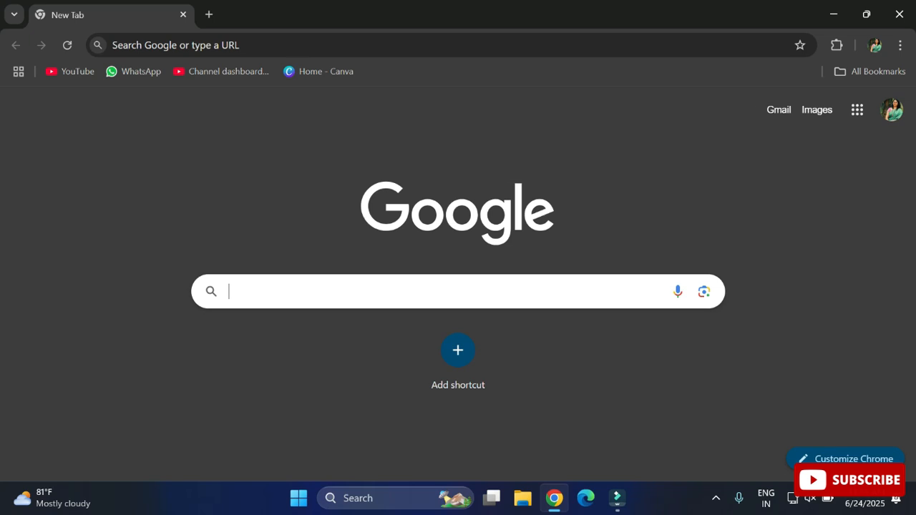
# - Search Google for "git" and open the official git-scm.com result
pyautogui.write('git')
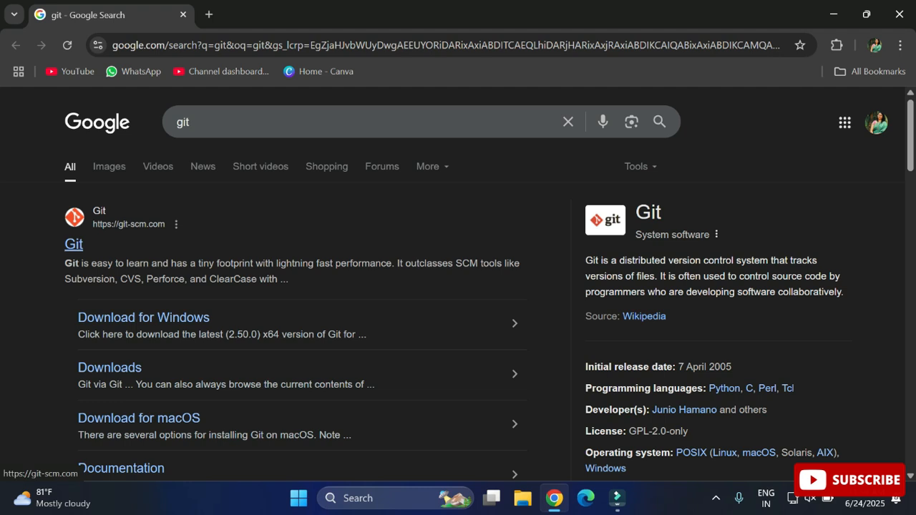
pyautogui.click(73, 244)
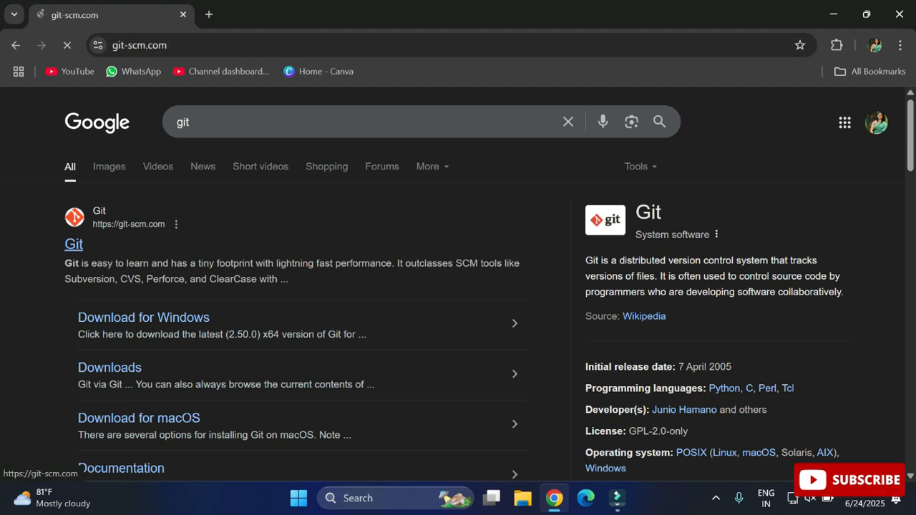
# - From the git-scm.com homepage, reach the Download for Windows page
pyautogui.click(73, 244)
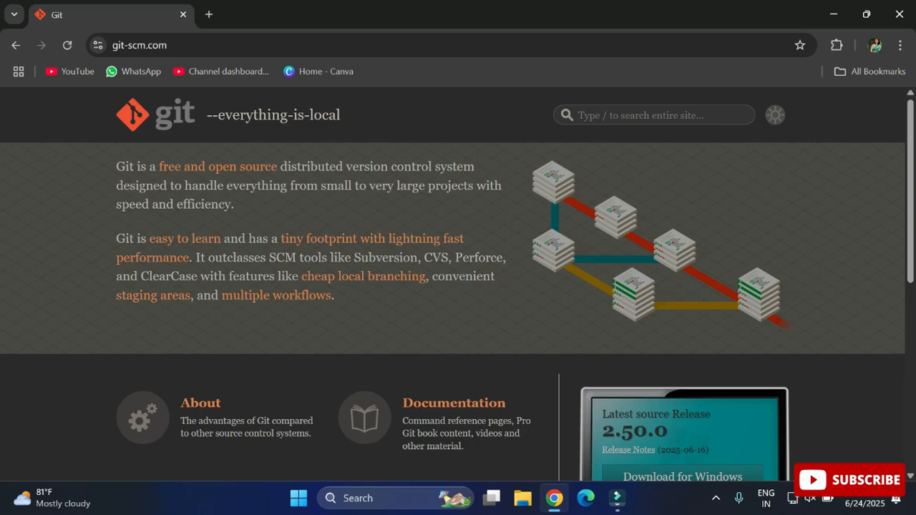
pyautogui.scroll(-3)
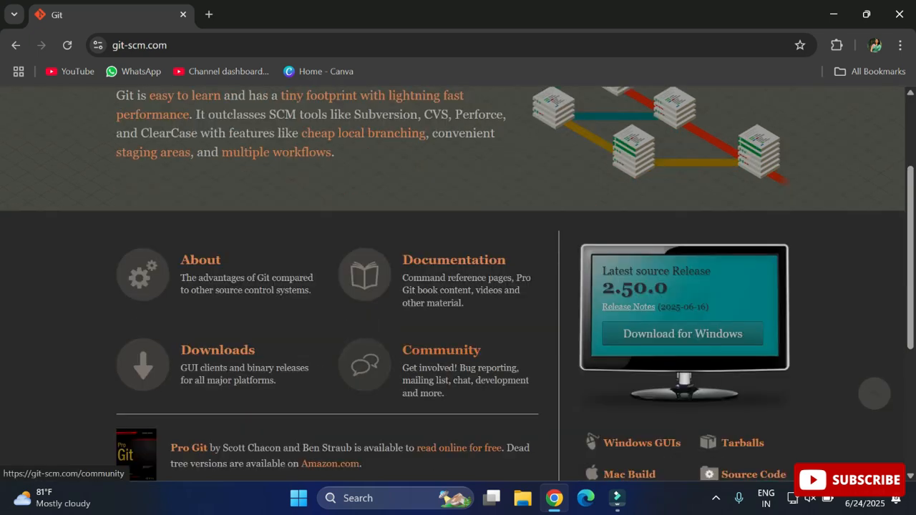
pyautogui.scroll(-3)
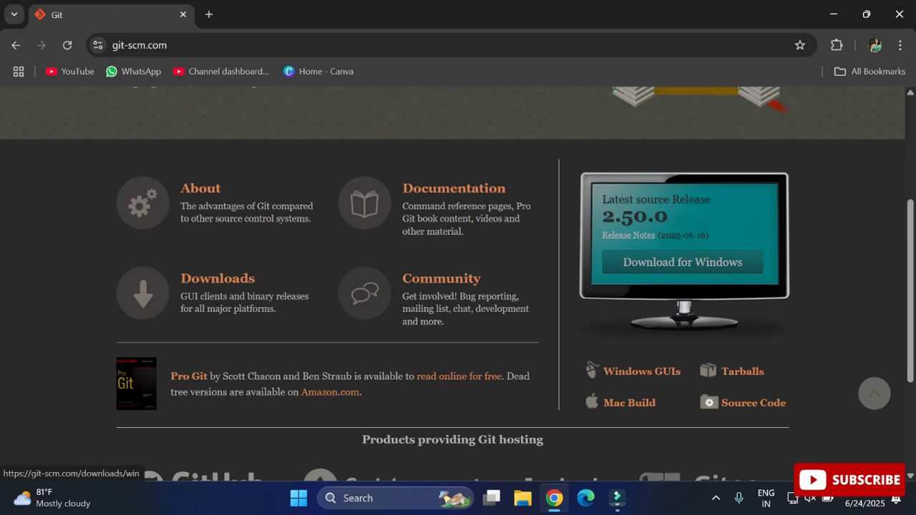
pyautogui.click(681, 262)
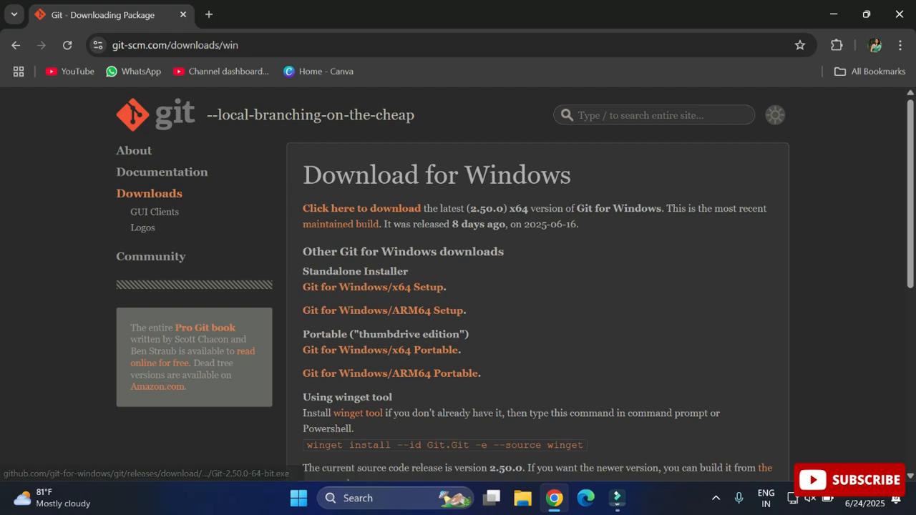
# - Download Git-2.50.0-64-bit.exe and launch it from Chrome's downloads panel
pyautogui.click(360, 208)
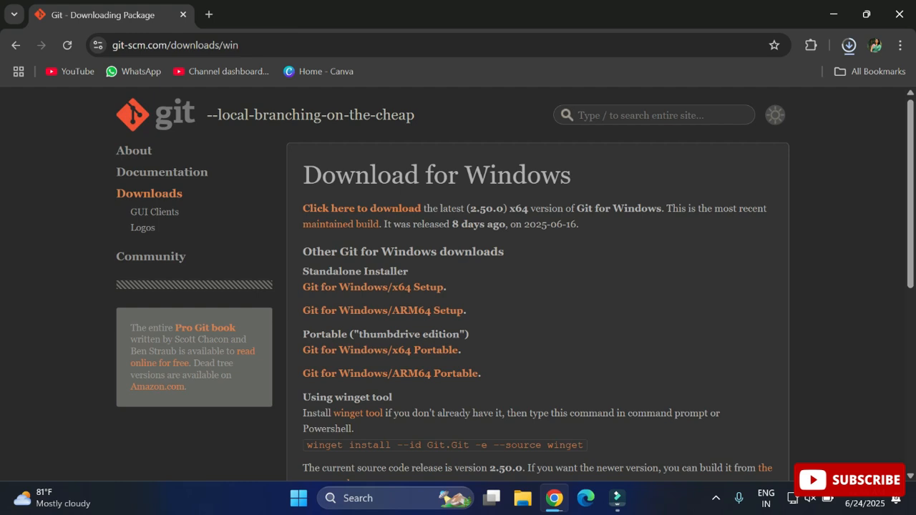
pyautogui.click(848, 44)
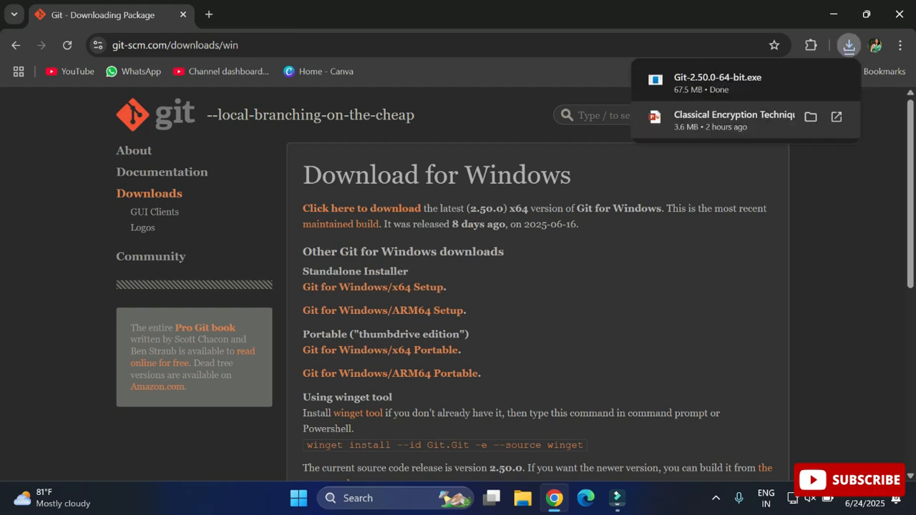
pyautogui.click(458, 286)
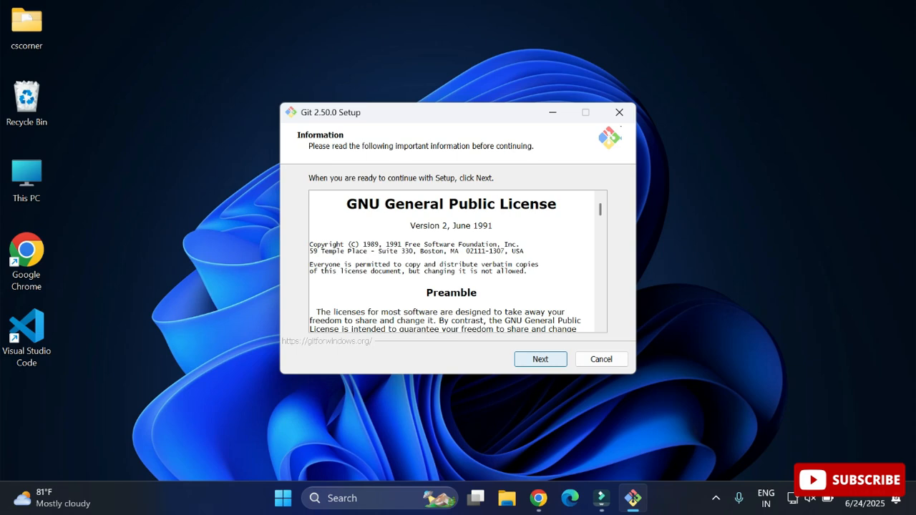
# - Accept the license and default folder, enabling Additional icons / On the Desktop in components
pyautogui.click(540, 358)
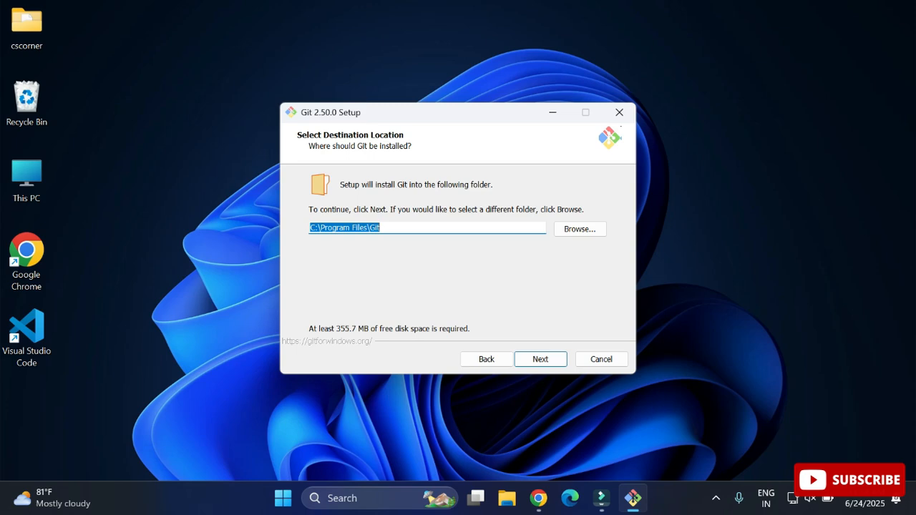
pyautogui.click(539, 358)
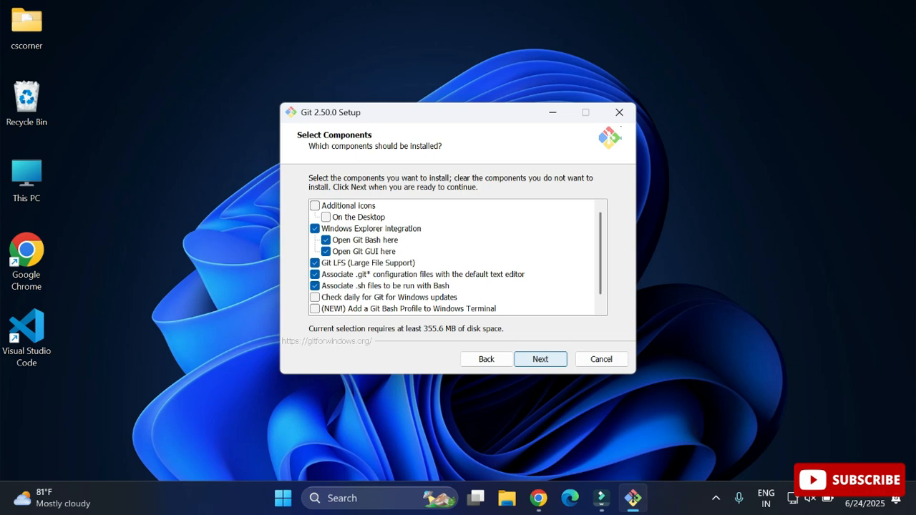
pyautogui.click(315, 206)
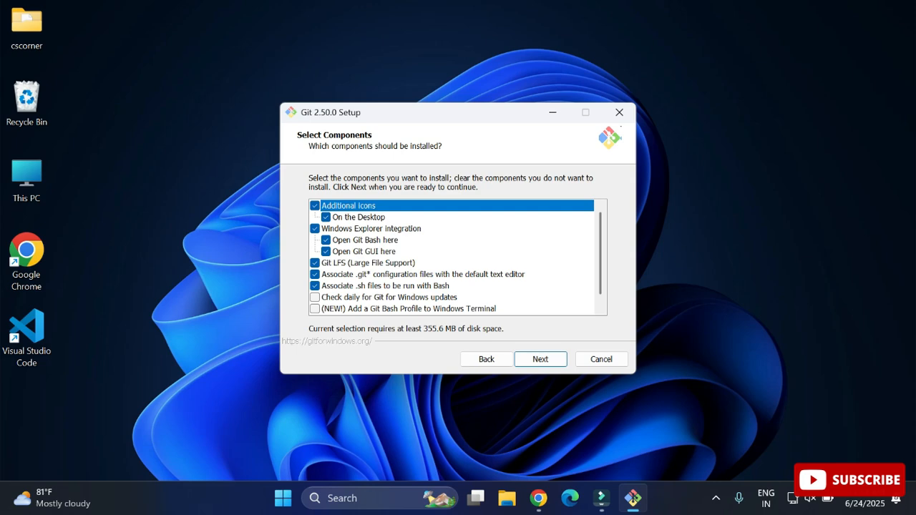
pyautogui.click(540, 358)
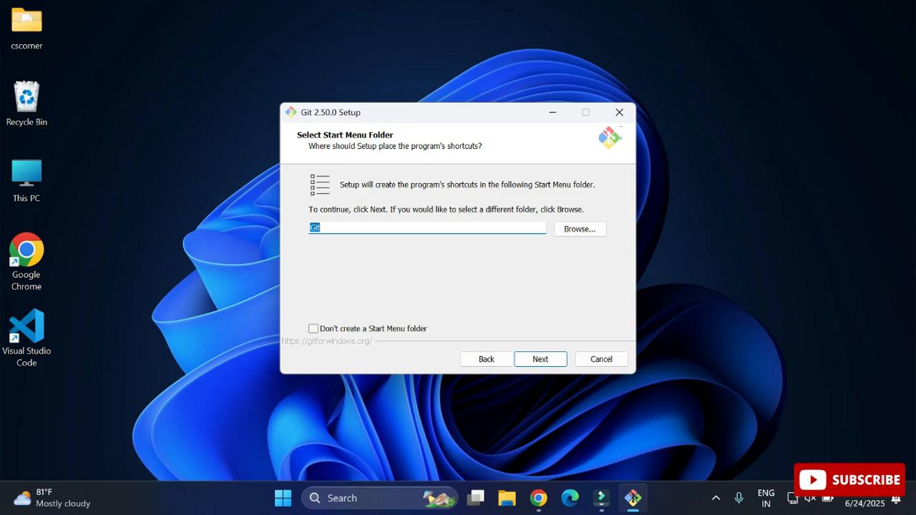
# - Keep the default Start Menu folder and choose 'Use Visual Studio Code as Git's default editor'
pyautogui.click(540, 359)
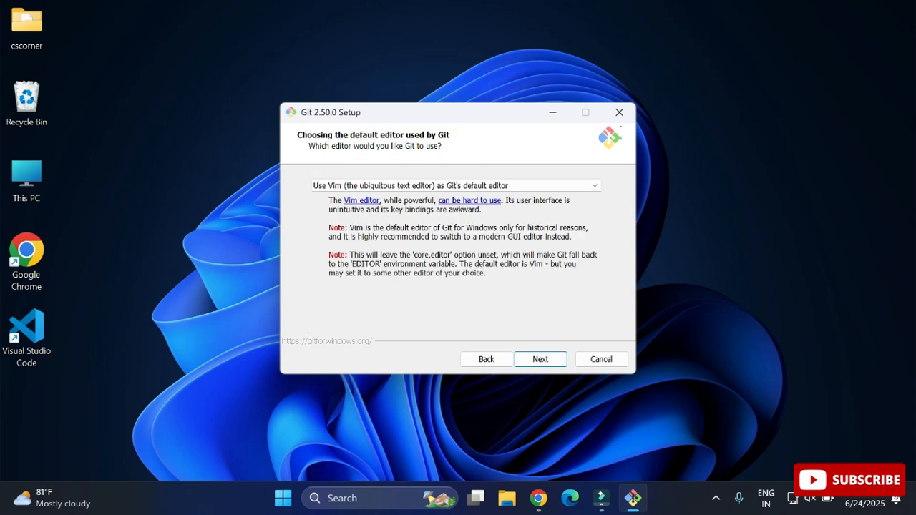
pyautogui.click(593, 185)
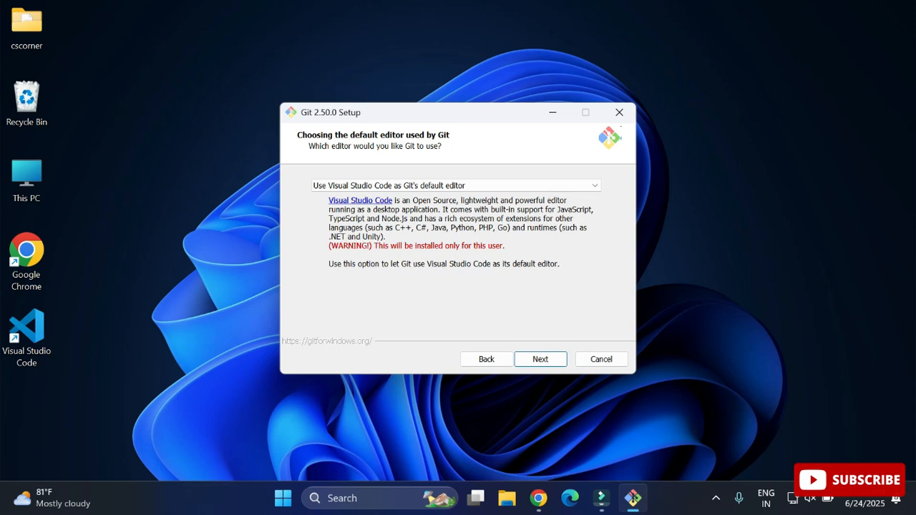
pyautogui.click(539, 359)
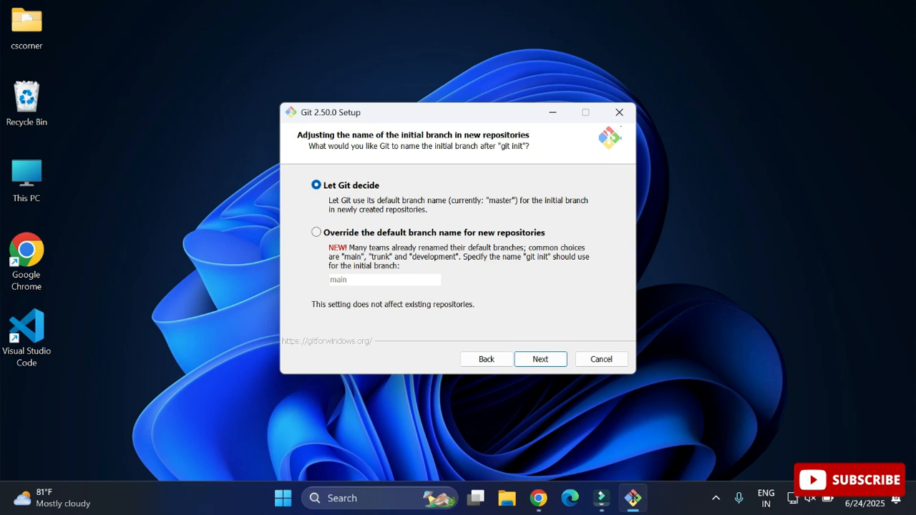
# - Override the initial branch name to main and keep the recommended PATH option
pyautogui.click(317, 231)
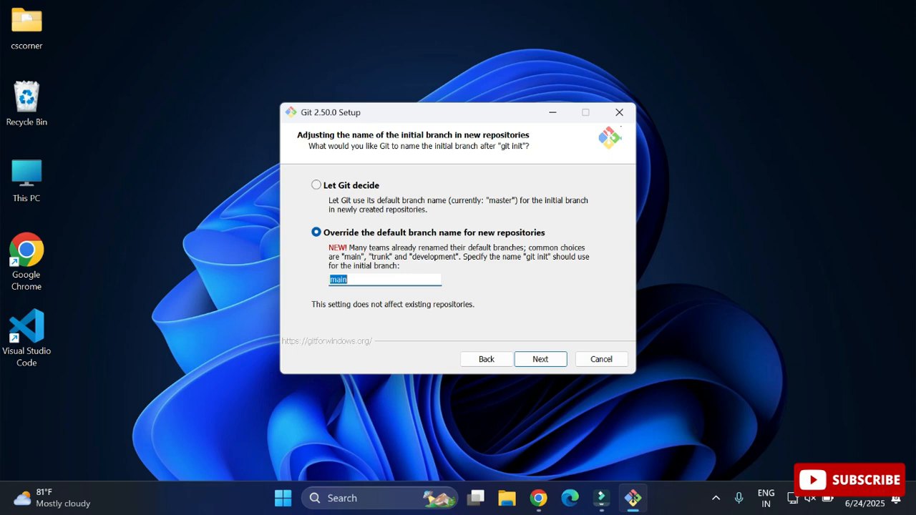
pyautogui.click(539, 359)
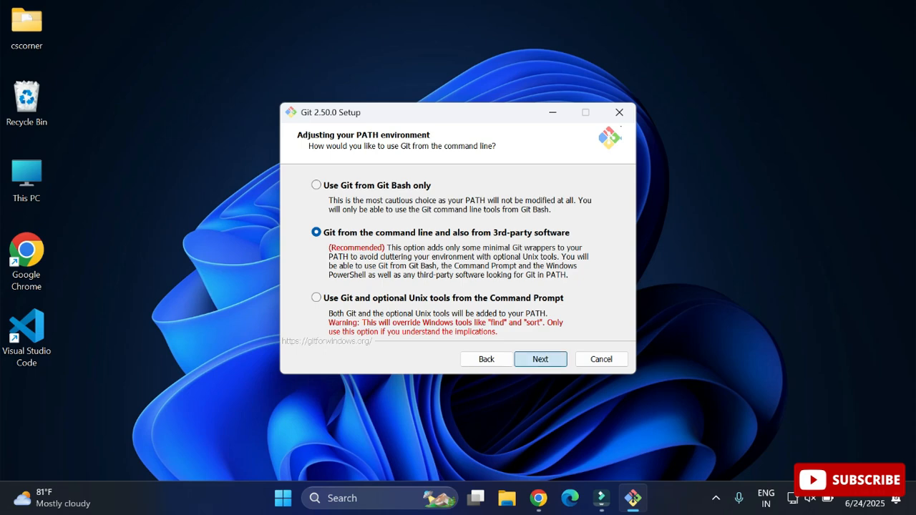
pyautogui.click(540, 358)
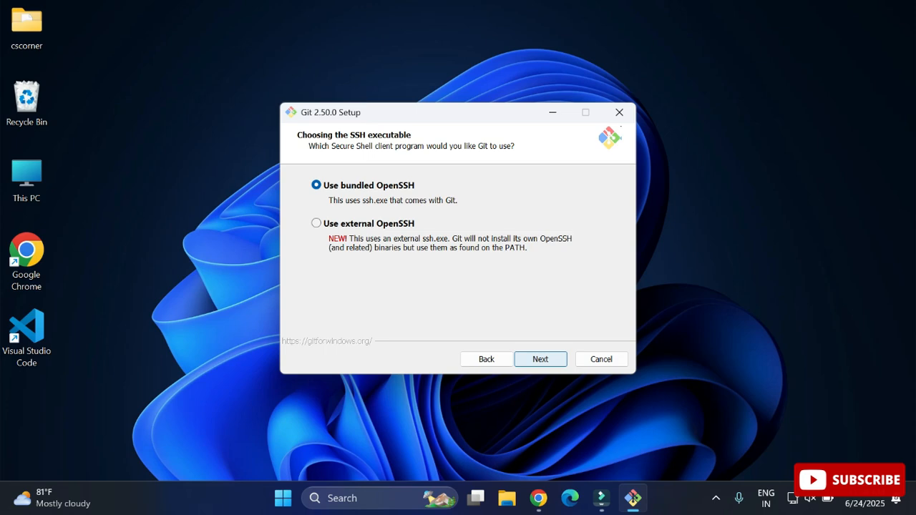
# - Keep bundled OpenSSH, select 'Use the OpenSSL library', and keep Windows-style line endings and MinTTY
pyautogui.click(539, 358)
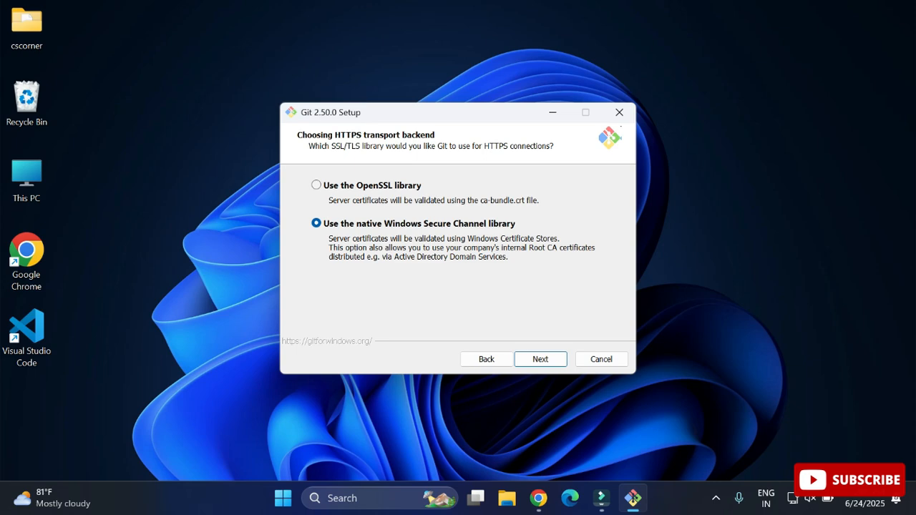
pyautogui.click(316, 185)
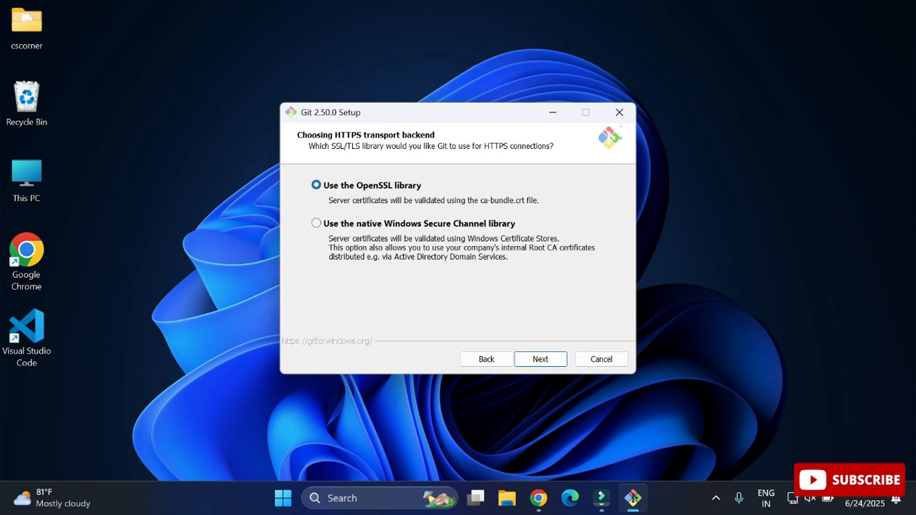
pyautogui.click(540, 359)
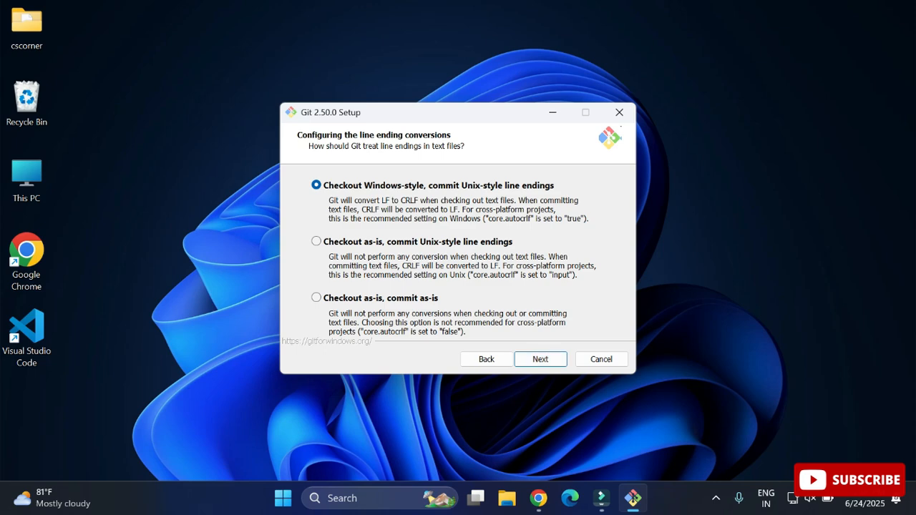
pyautogui.click(539, 359)
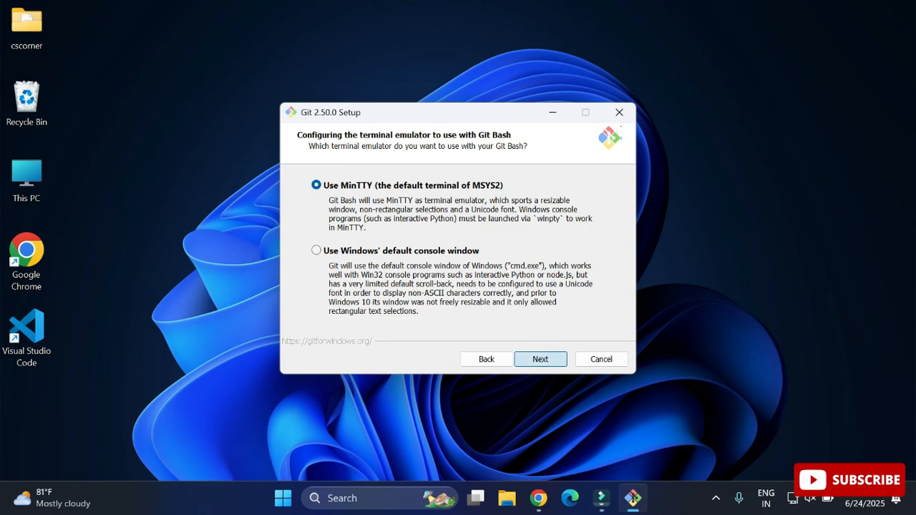
pyautogui.click(540, 358)
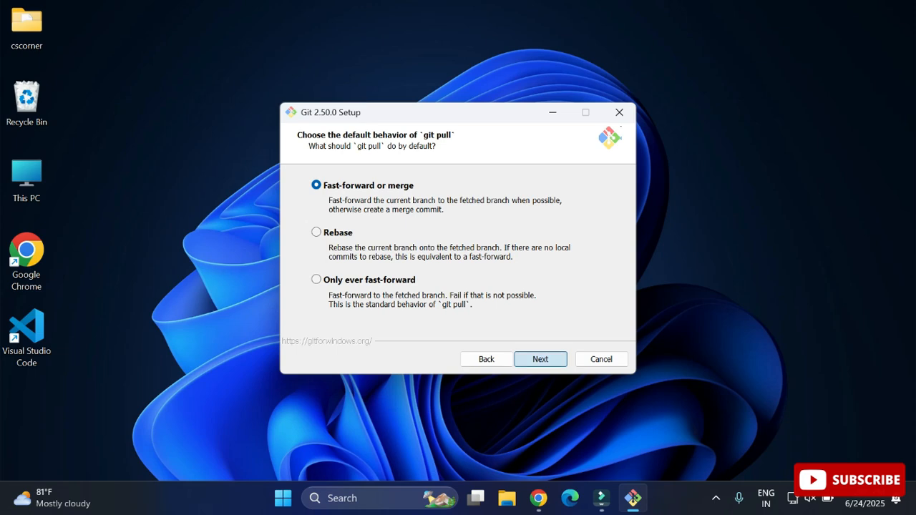
# - Keep default pull behaviour and Git Credential Manager, install Git and finish the wizard
pyautogui.click(540, 358)
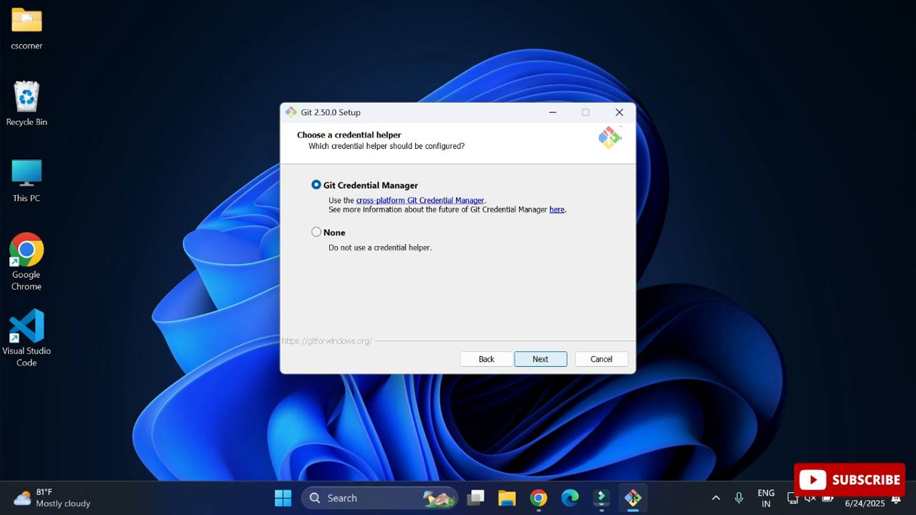
pyautogui.click(539, 358)
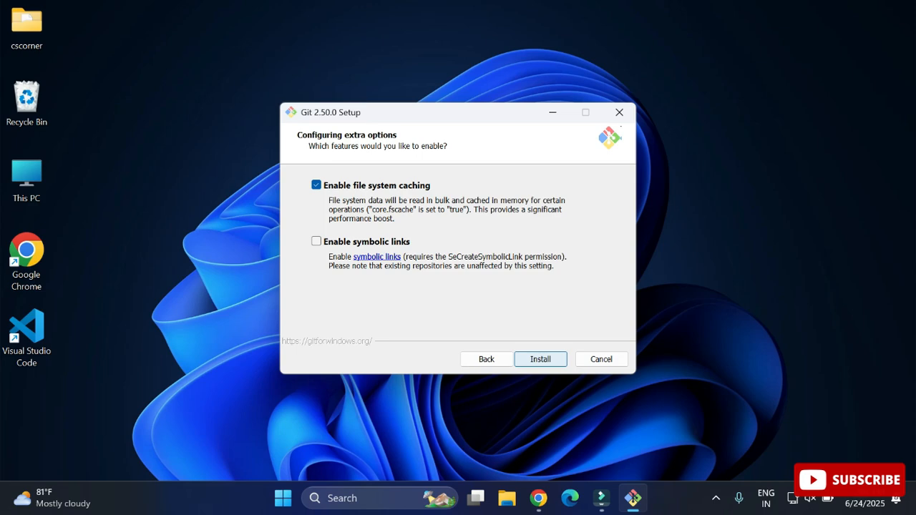
pyautogui.click(540, 359)
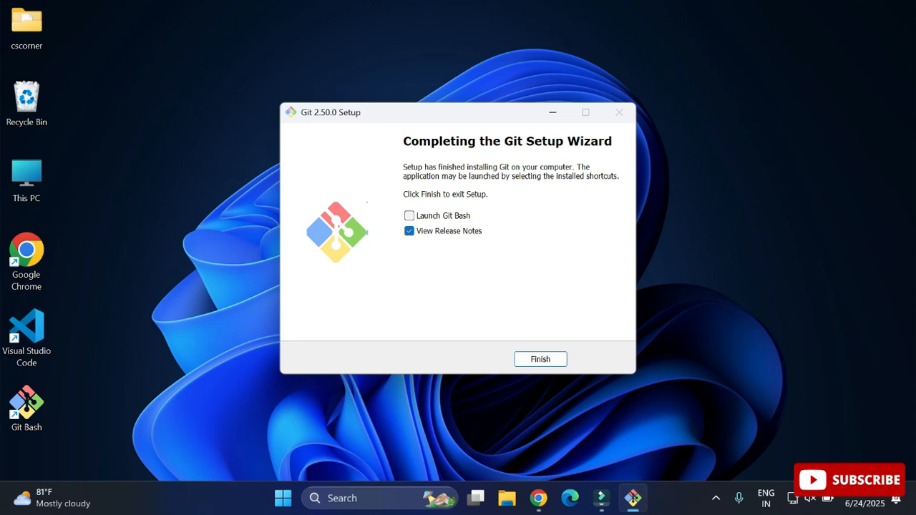
pyautogui.click(539, 358)
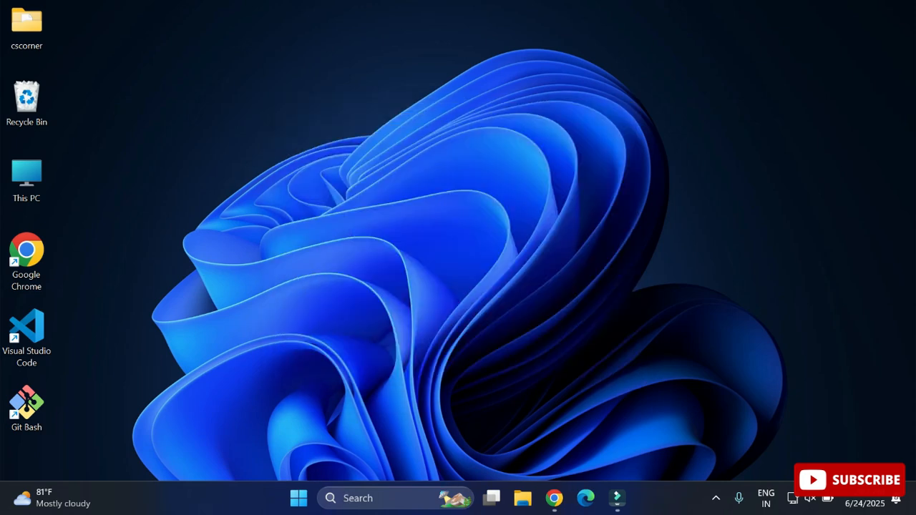